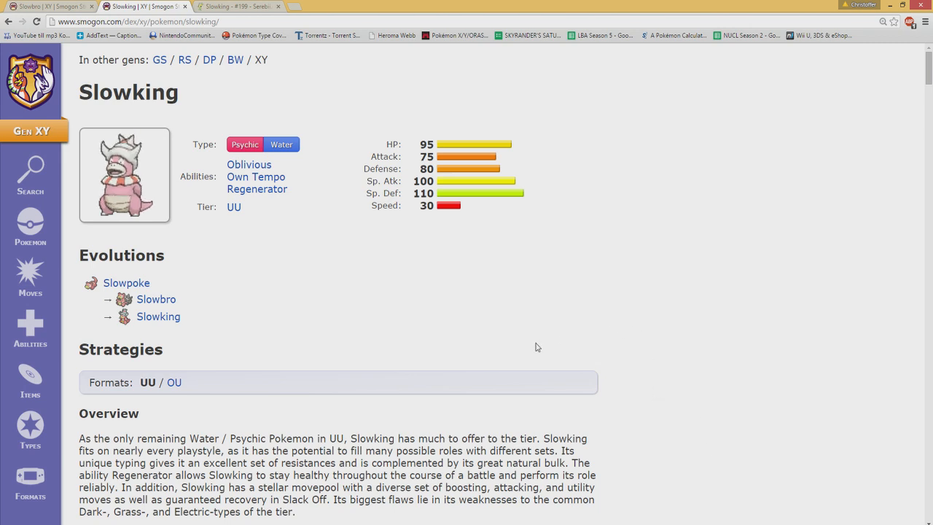
{"action": "mouse_move", "coordinate": [484, 210]}
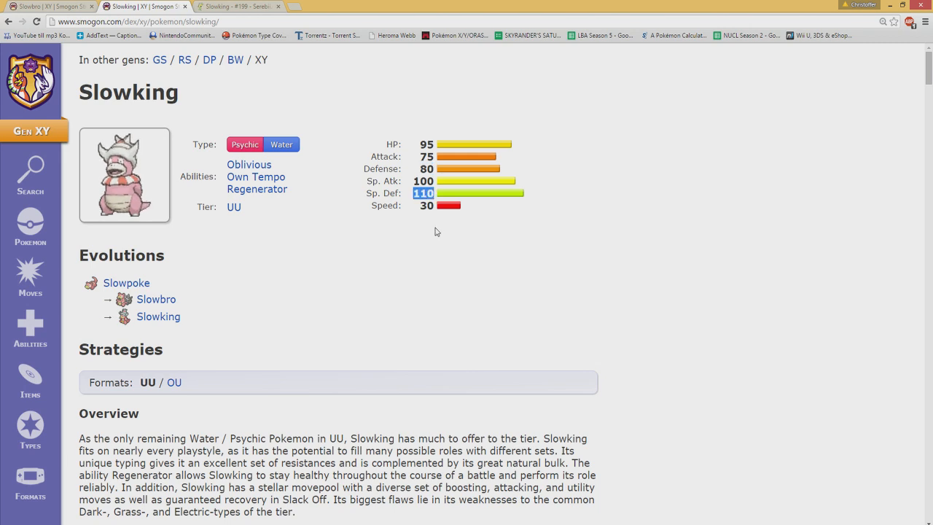
{"action": "mouse_move", "coordinate": [216, 120]}
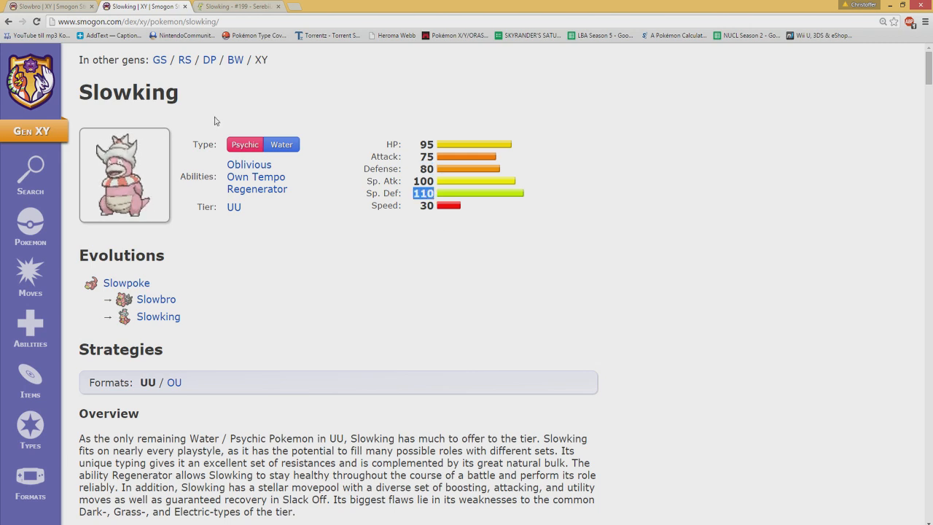
Step: Show Slowking's Psychic/Water type matchups listing its resistances and weaknesses
{"action": "left_click", "coordinate": [156, 299]}
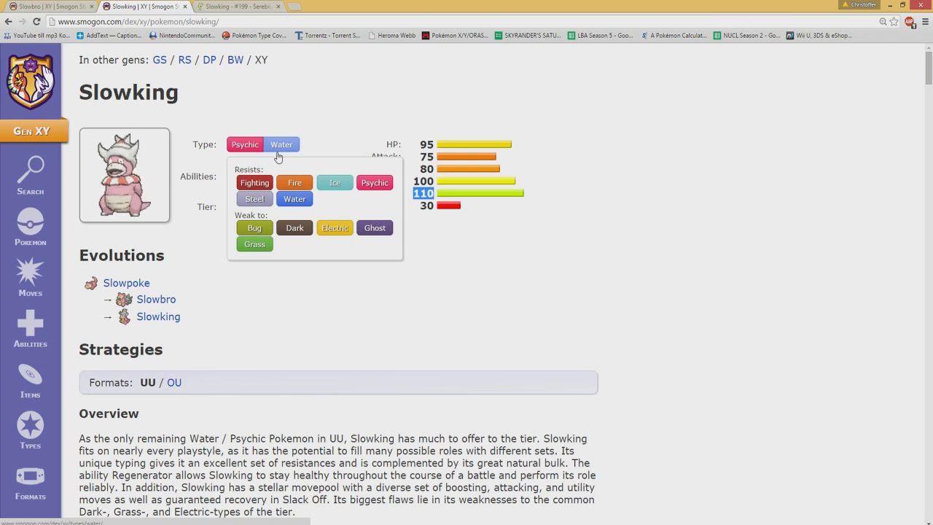
{"action": "mouse_move", "coordinate": [295, 122]}
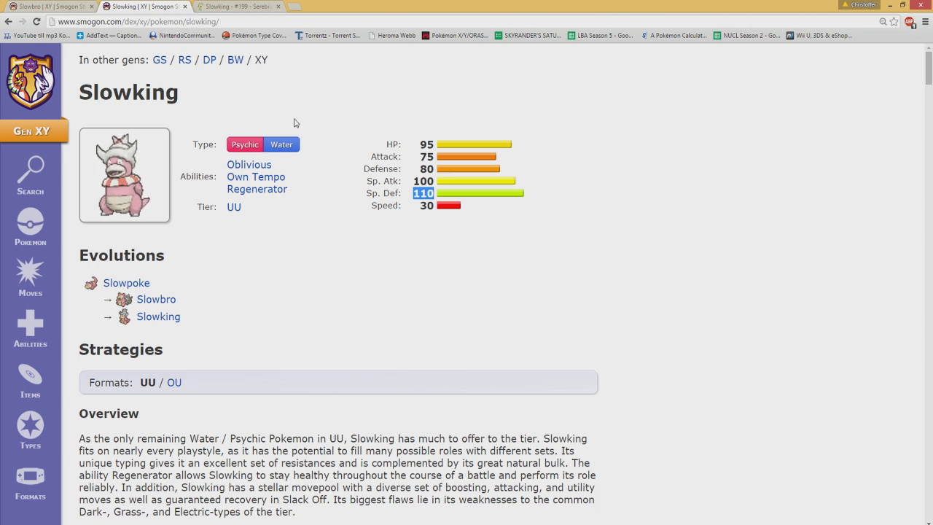
{"action": "mouse_move", "coordinate": [172, 177]}
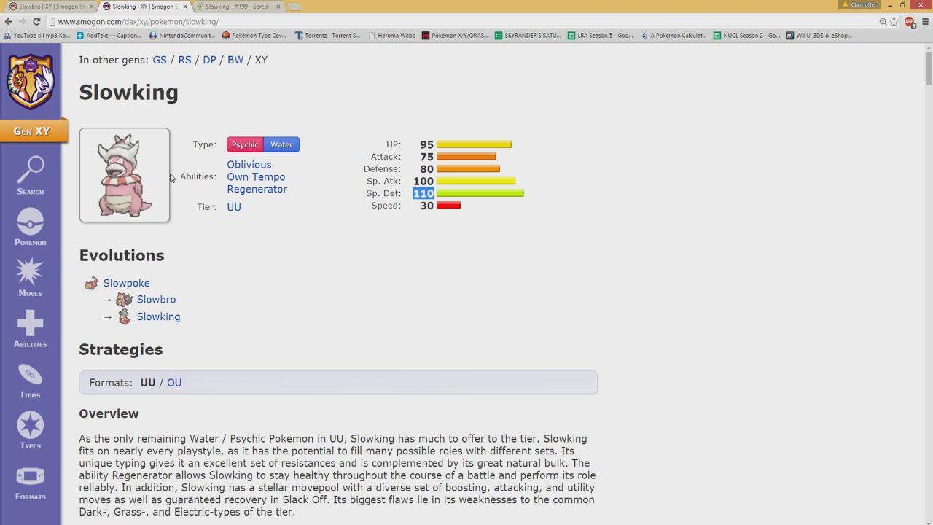